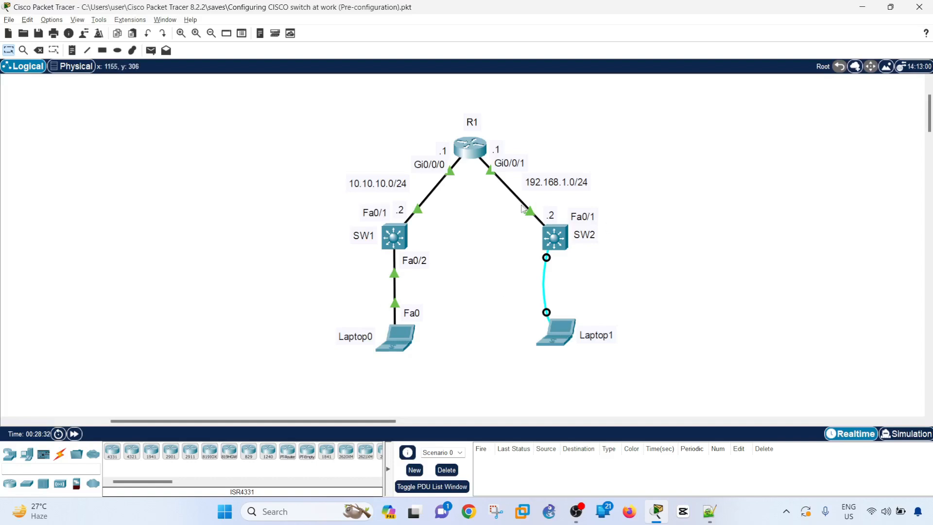
pyautogui.moveTo(570, 233)
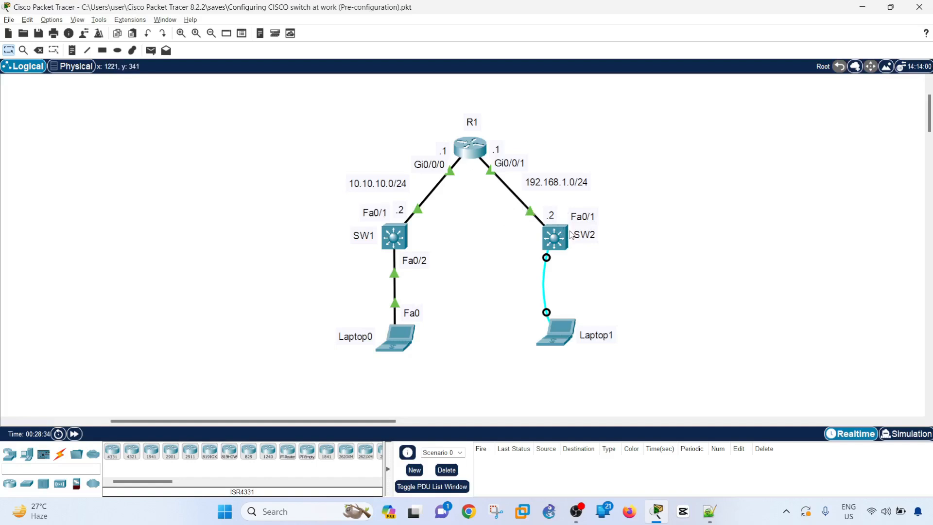
pyautogui.moveTo(594, 373)
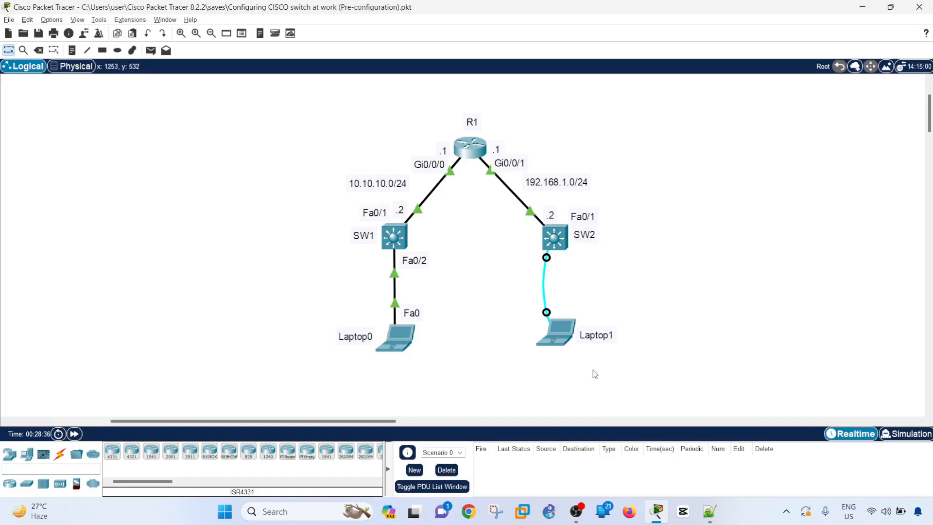
pyautogui.moveTo(597, 368)
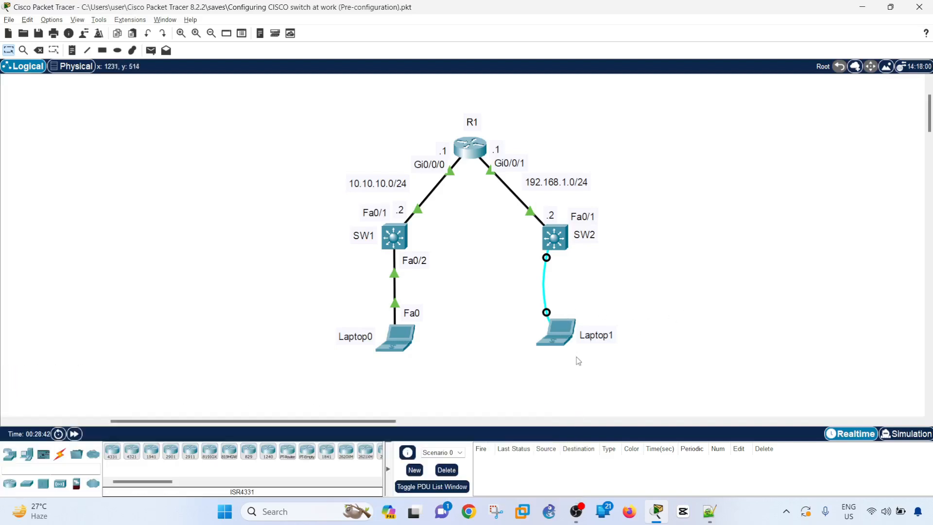
pyautogui.moveTo(575, 383)
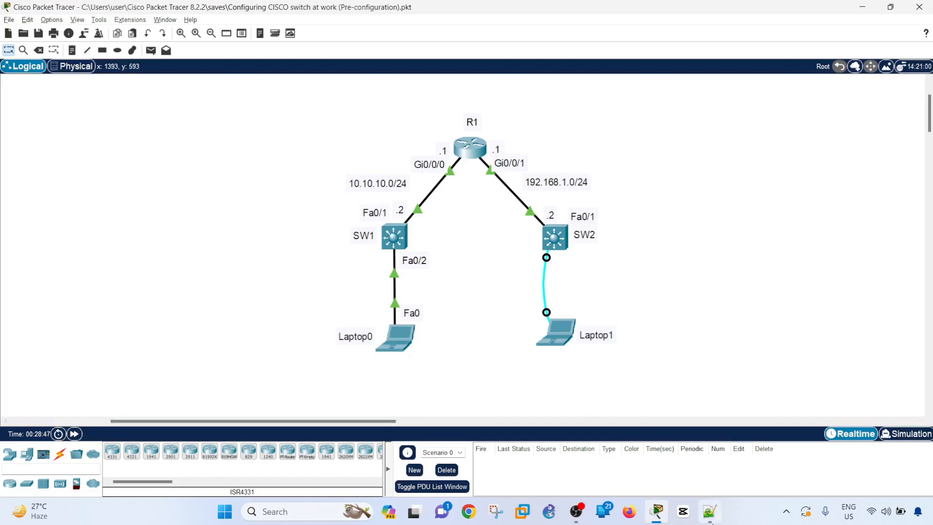
# - Bring the Notepad++ guide of initial SW2 switch commands up over the topology
pyautogui.click(708, 511)
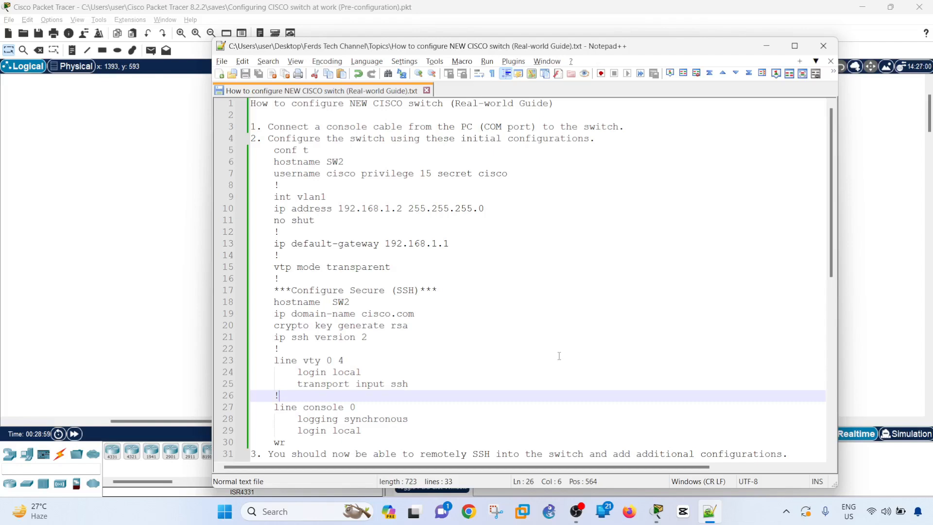
# - Review the SSH steps in the guide, then minimize Notepad++ to reveal the topology
pyautogui.click(414, 313)
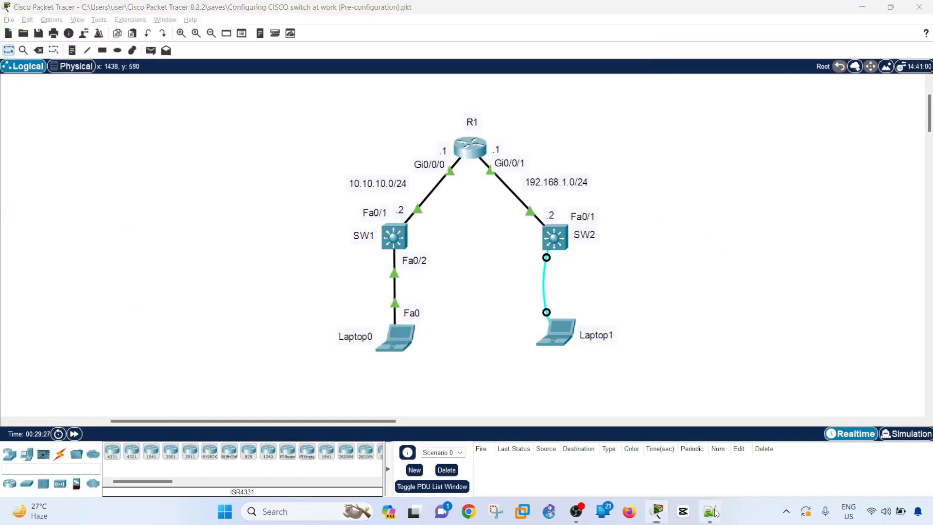
pyautogui.click(708, 511)
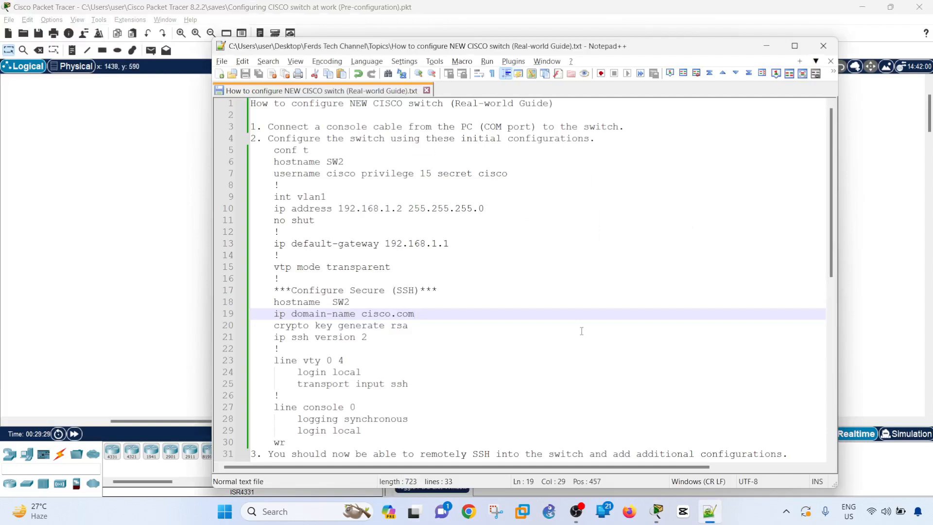
pyautogui.click(414, 314)
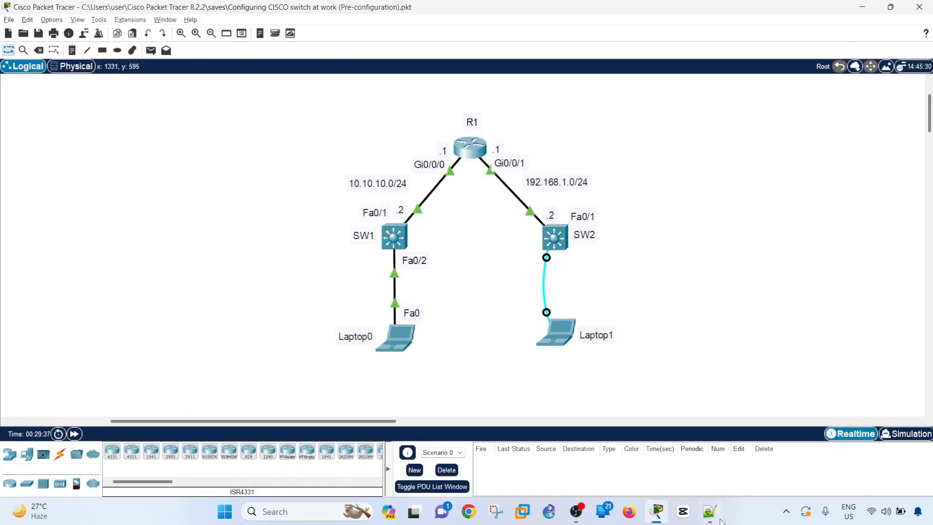
pyautogui.moveTo(734, 390)
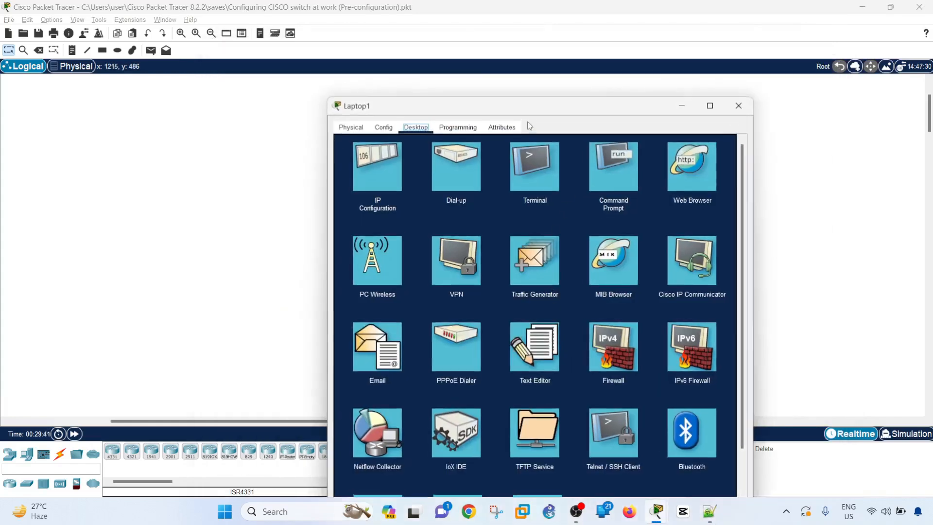
# - Open Laptop1's console terminal, enter privileged EXEC with en, and restore the guide alongside
pyautogui.moveTo(357, 106); pyautogui.dragTo(328, 73)
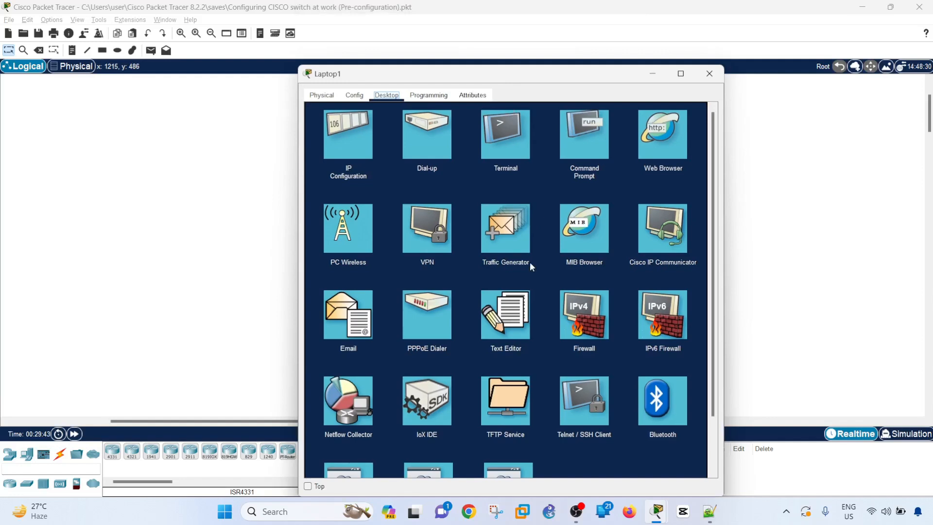
pyautogui.moveTo(509, 143)
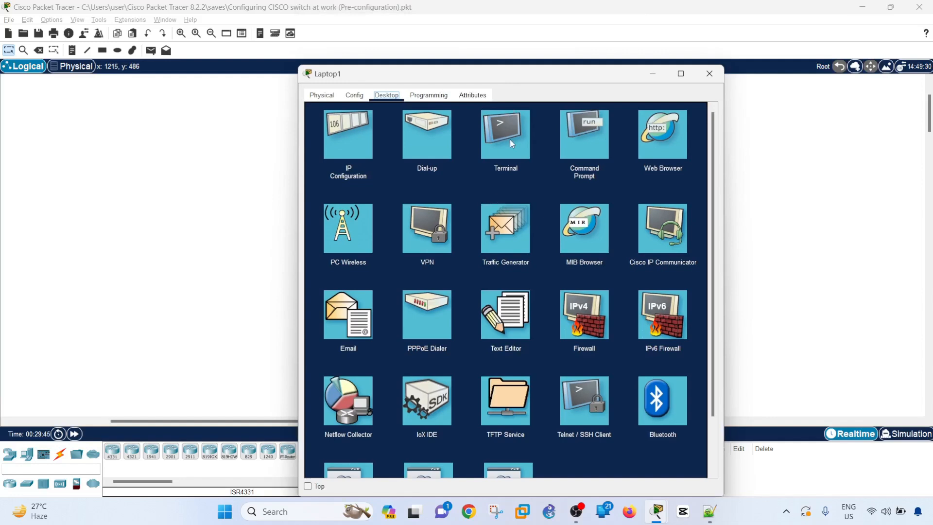
pyautogui.click(504, 133)
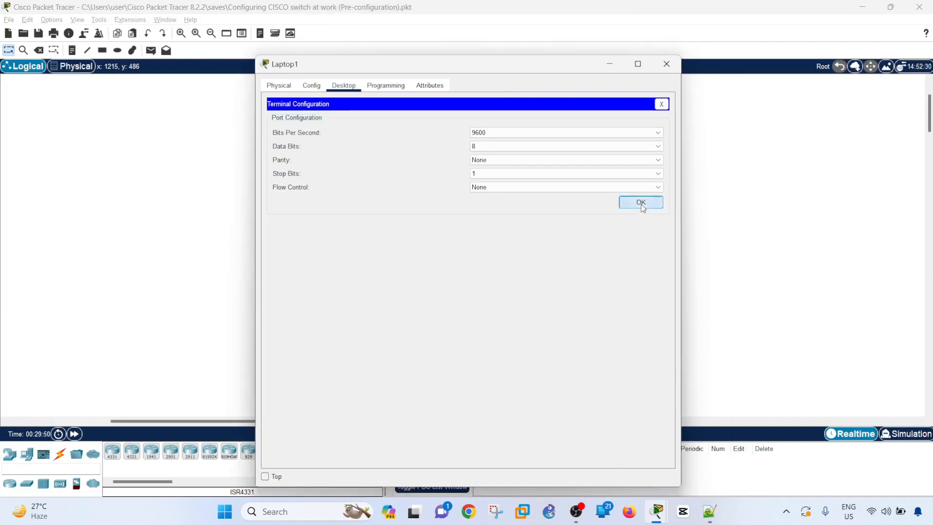
pyautogui.click(640, 202)
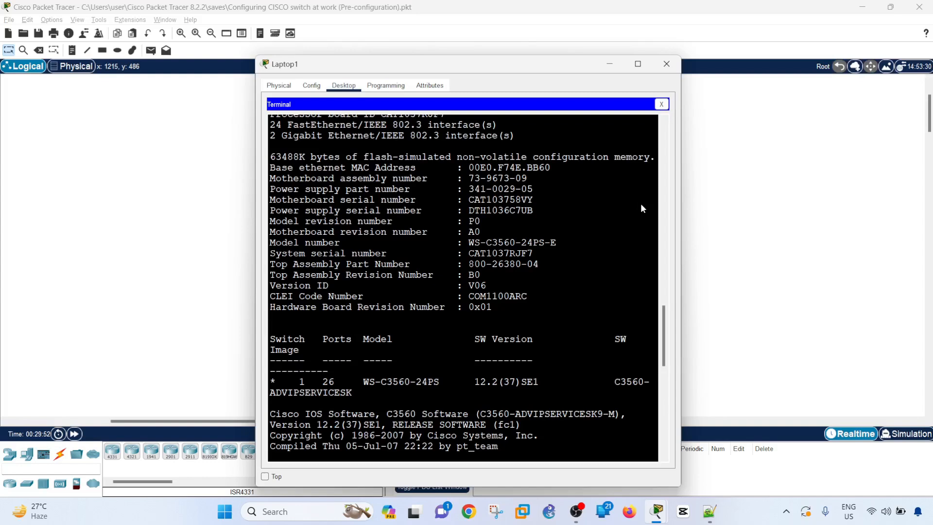
pyautogui.press('Return')
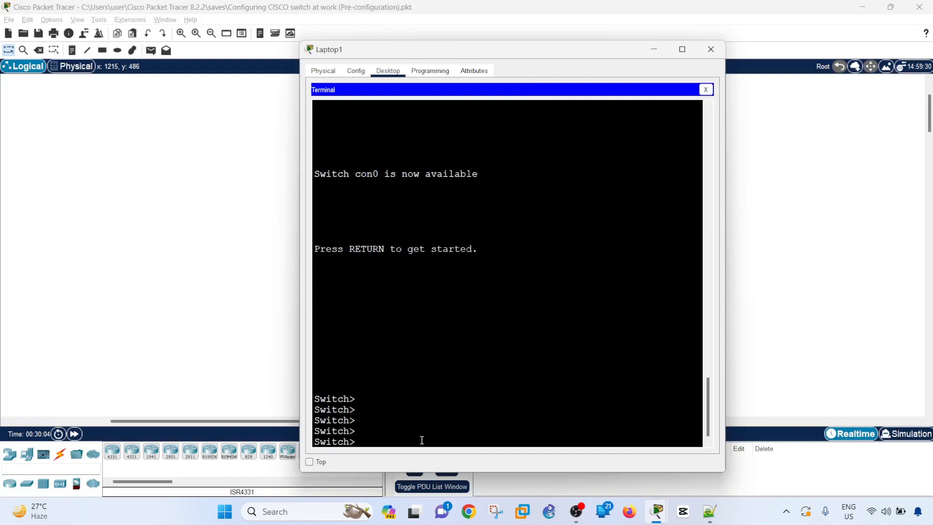
pyautogui.write('en')
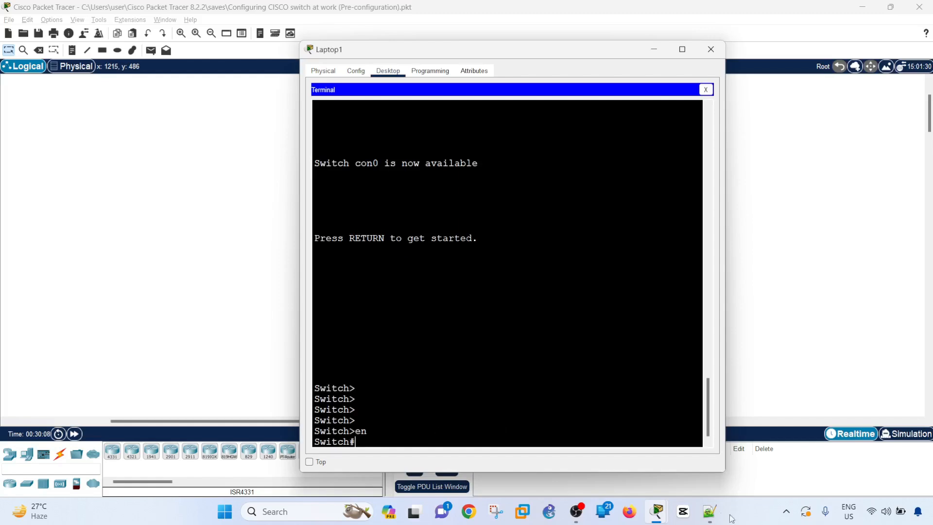
pyautogui.click(707, 511)
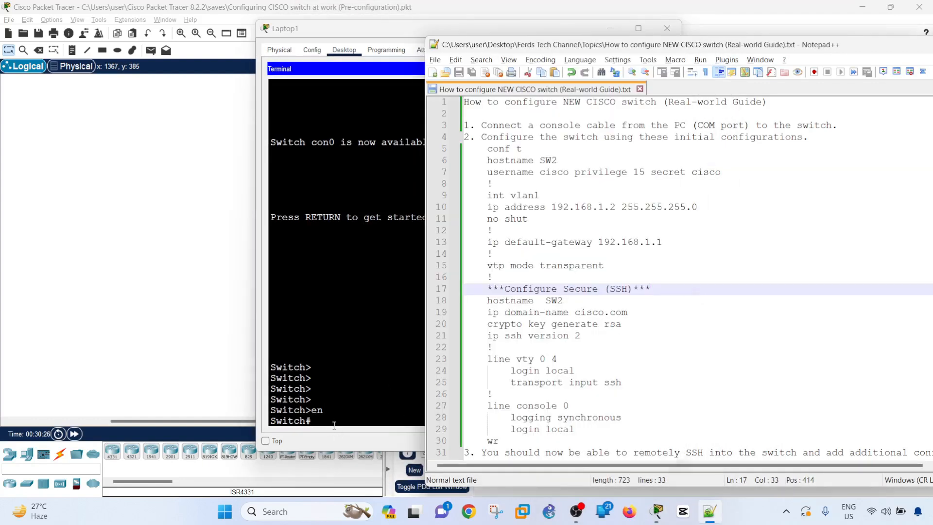
pyautogui.write('conf t')
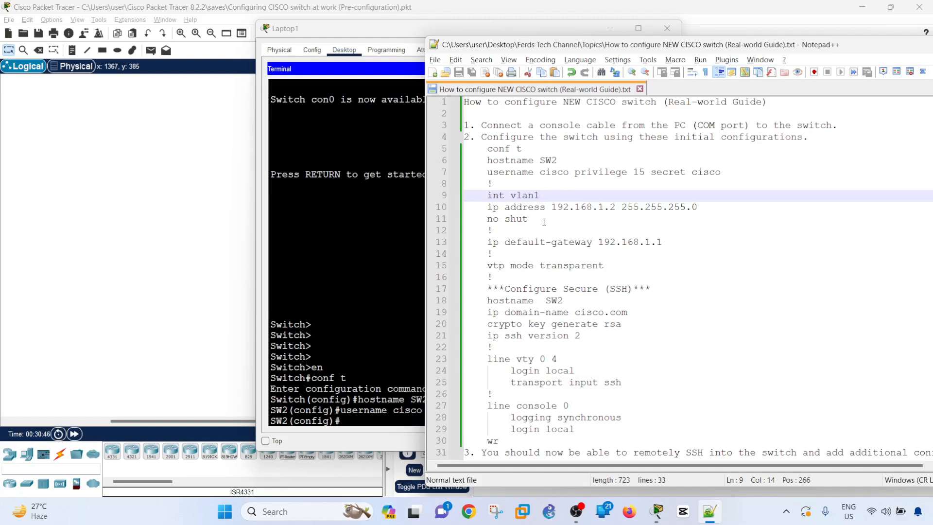
pyautogui.moveTo(487, 196); pyautogui.dragTo(527, 219)
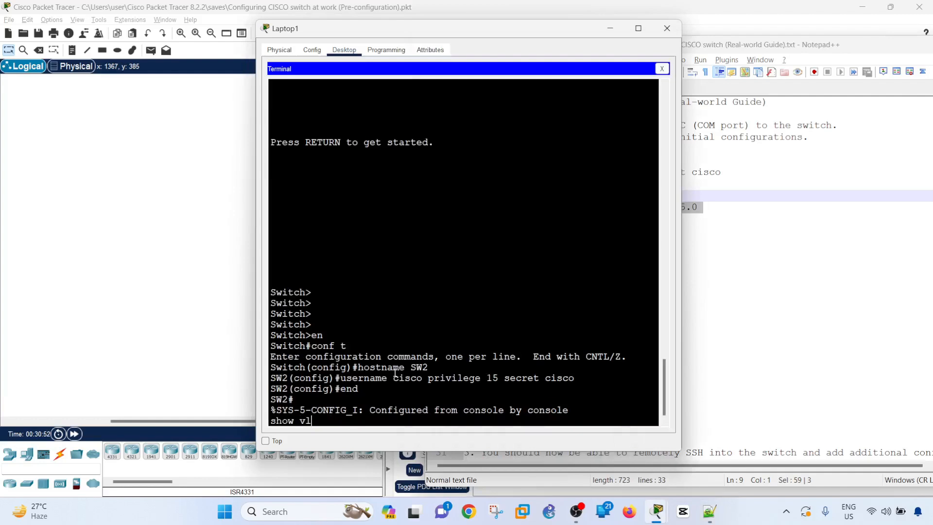
pyautogui.press('enter')
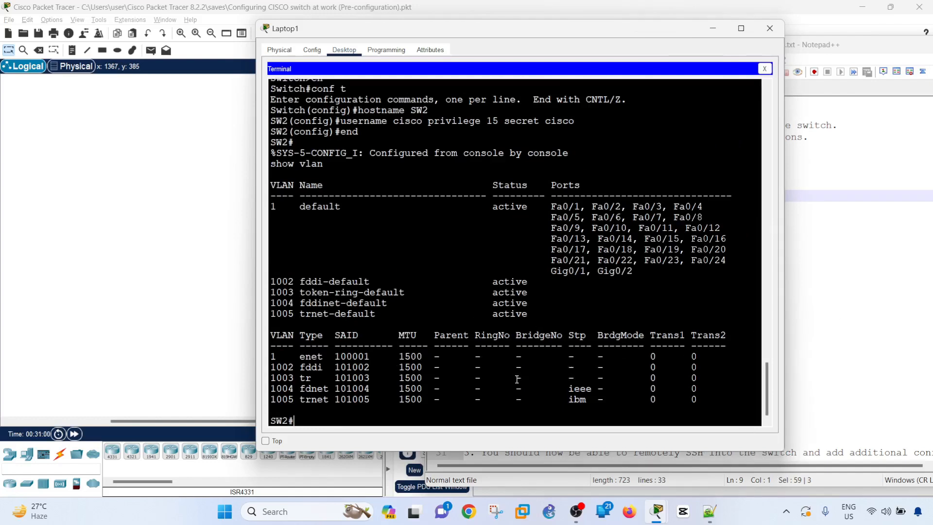
# - Give VLAN 1 192.168.1.2 255.255.255.0, no shut, gateway 192.168.1.1, VTP transparent mode
pyautogui.write('show ip int b')
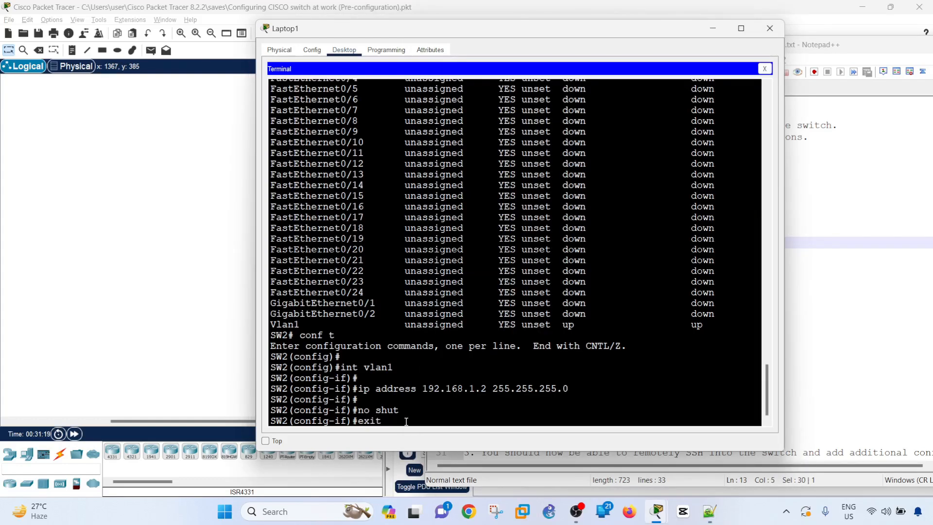
pyautogui.write('ip default-gateway 192.168.1.1')
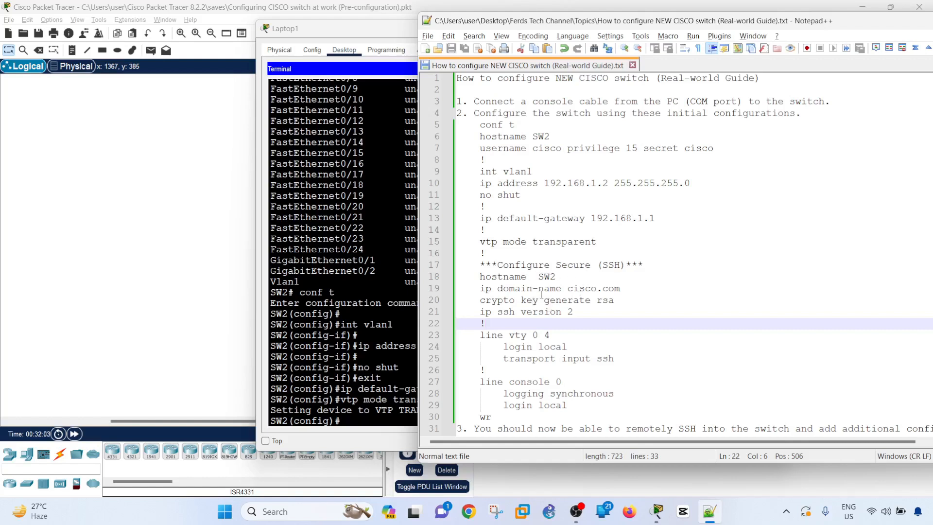
# - Copy the guide's commands to enter ip domain-name cisco.com and start crypto key generate rsa
pyautogui.tripleClick(547, 288)
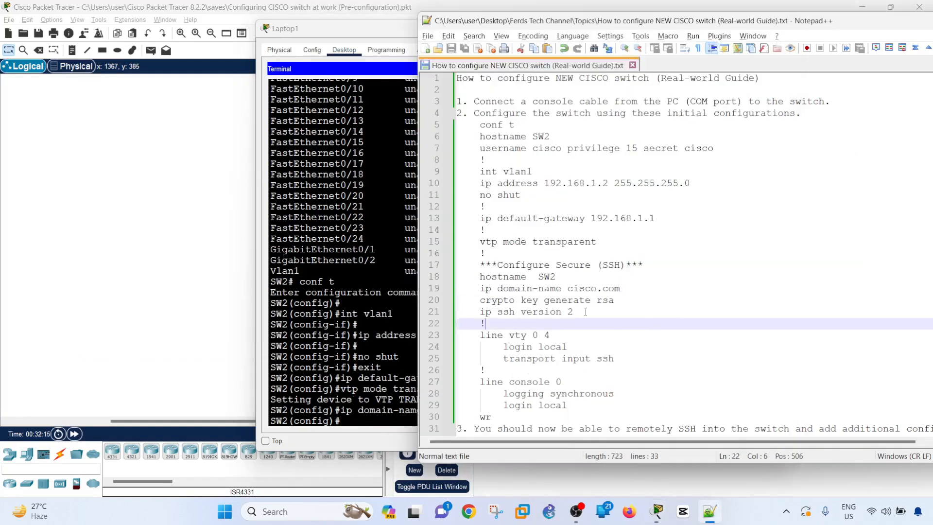
pyautogui.doubleClick(517, 300)
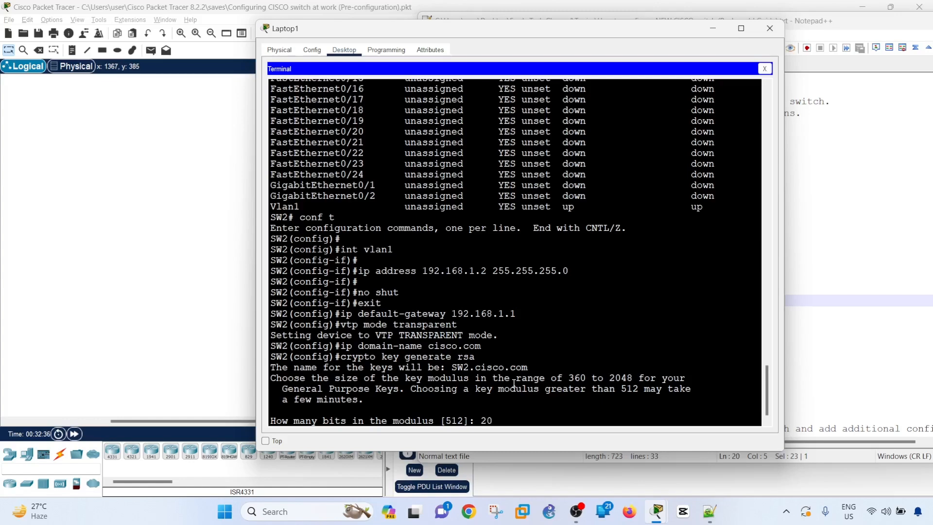
# - Create 2048-bit RSA keys, SSH version 2, SSH-only local-login vty 0 4, synchronous console logging
pyautogui.write('48')
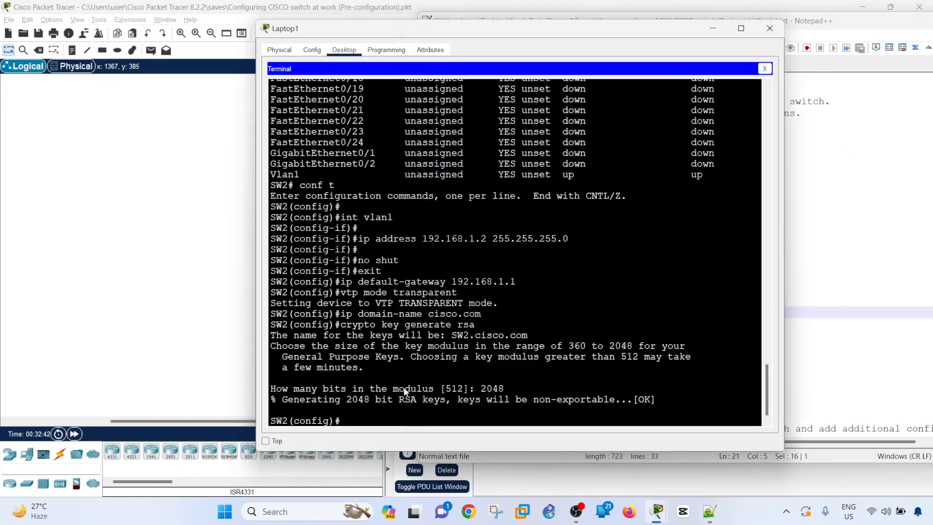
pyautogui.write('ip ssh version 2')
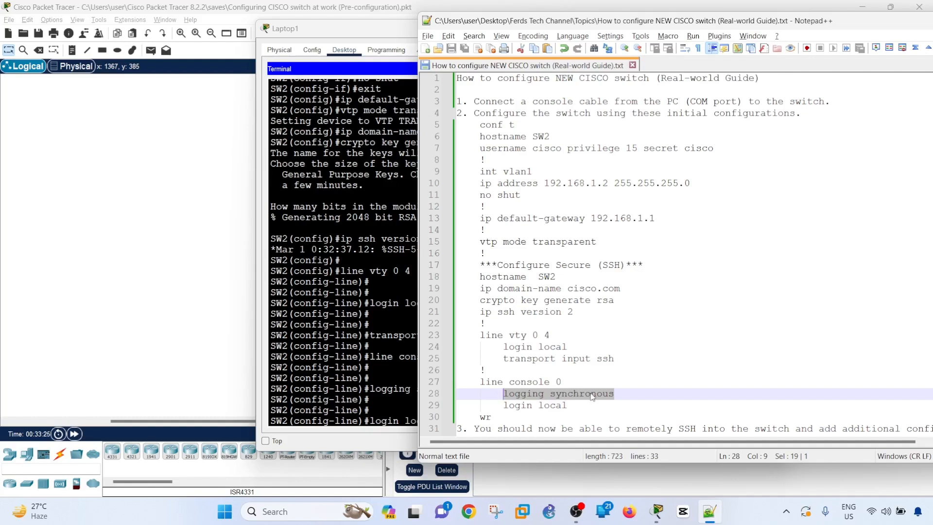
# - Set login local on the console line and save the configuration with do wr
pyautogui.click(535, 405)
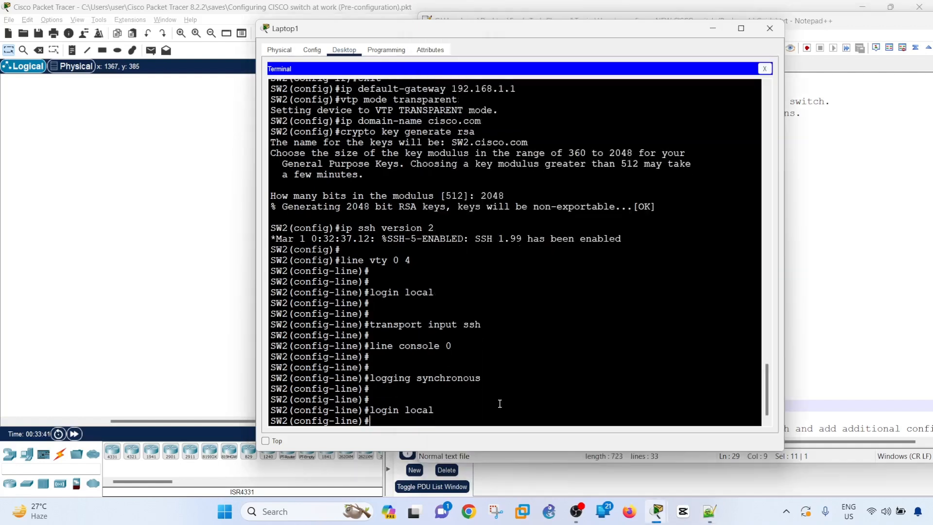
pyautogui.write('wr')
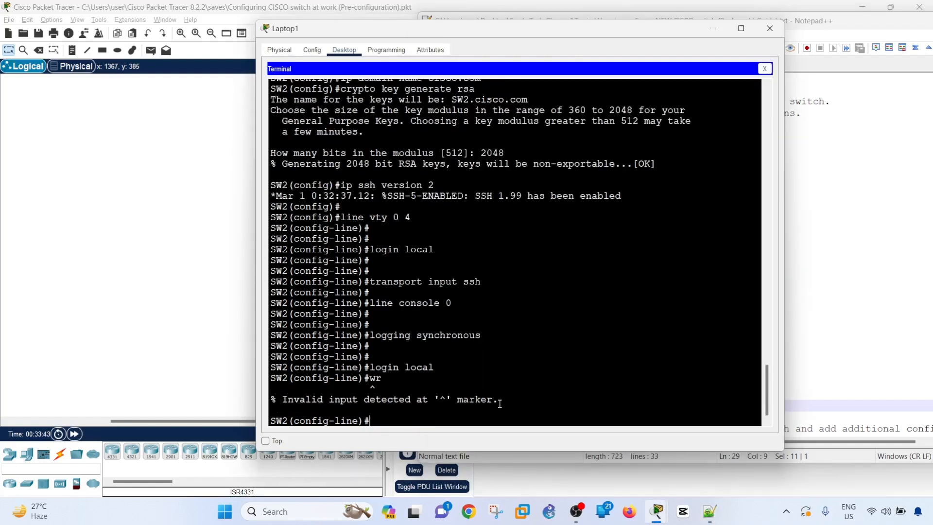
pyautogui.write('do wr')
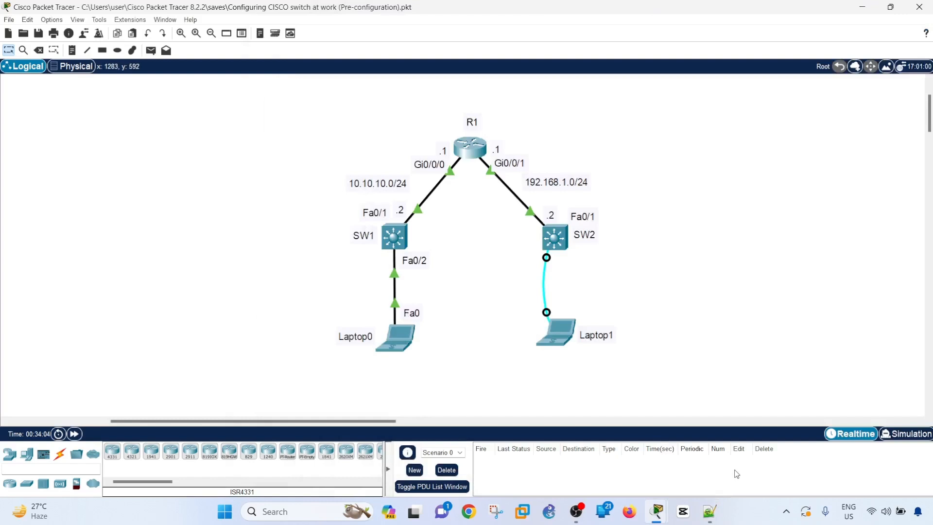
pyautogui.moveTo(643, 414)
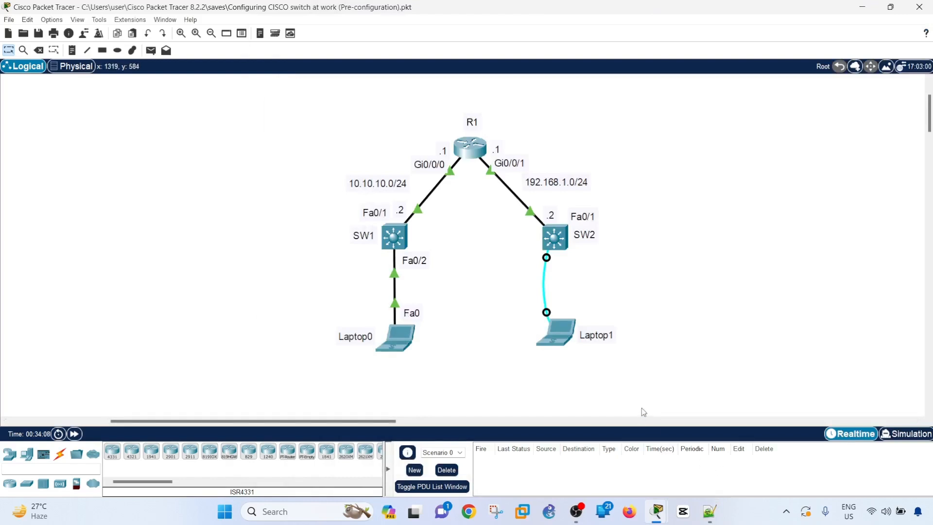
pyautogui.moveTo(589, 388)
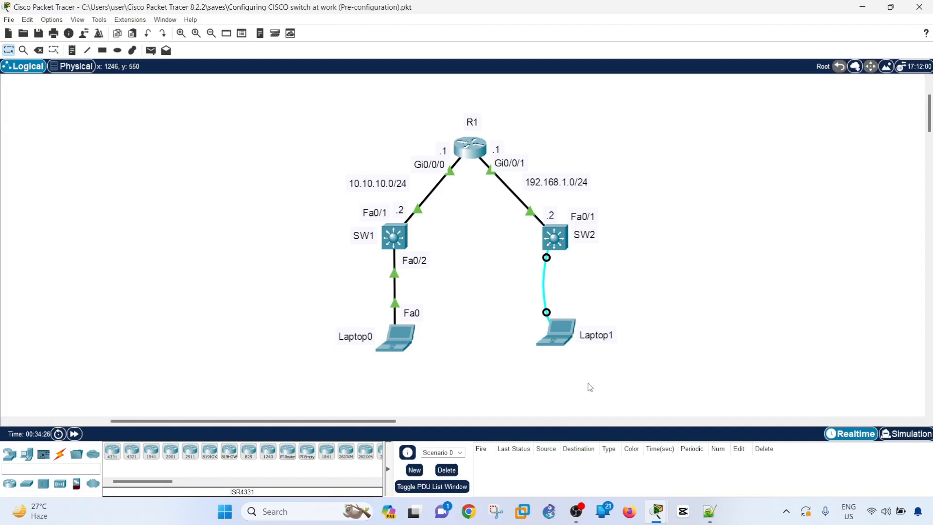
pyautogui.moveTo(334, 220)
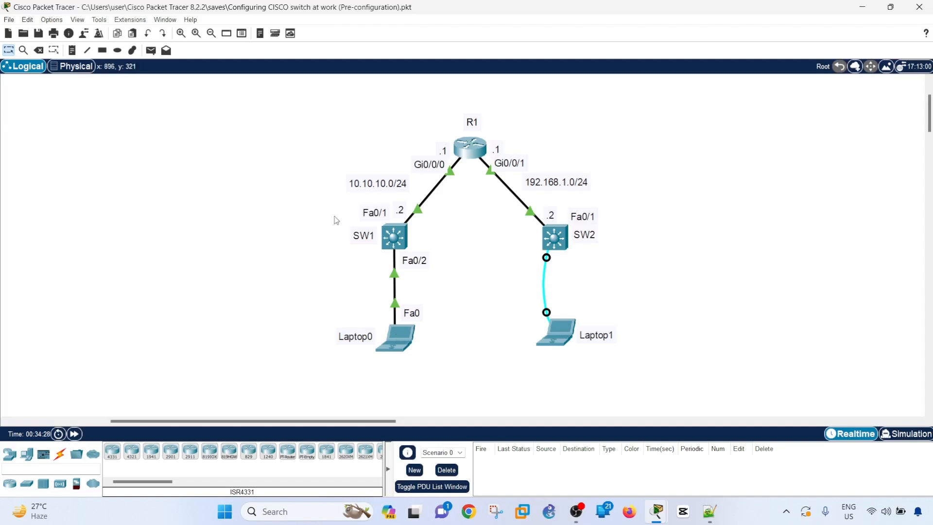
pyautogui.moveTo(408, 352)
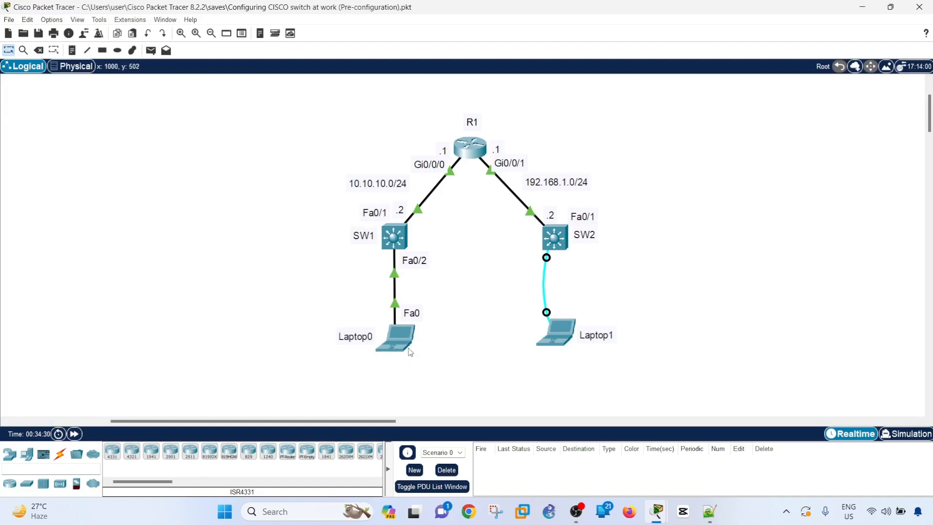
pyautogui.moveTo(731, 286)
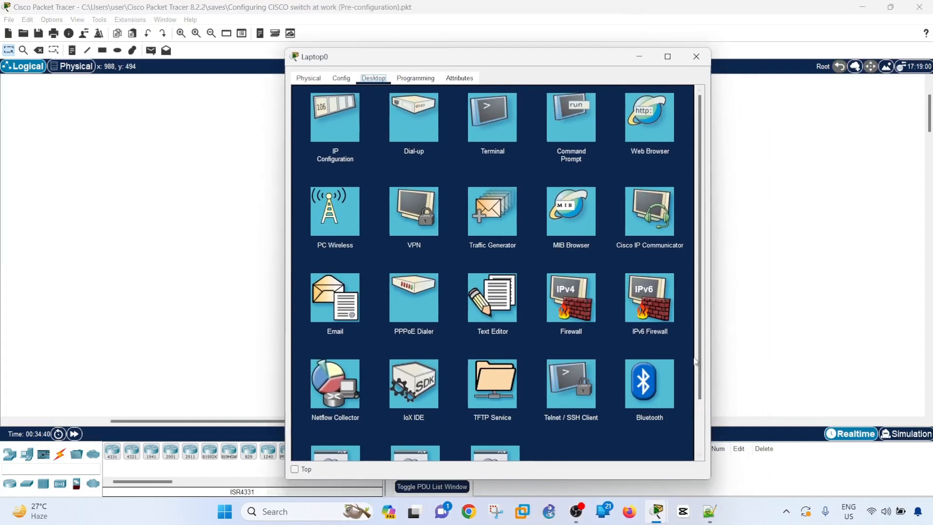
pyautogui.moveTo(576, 420)
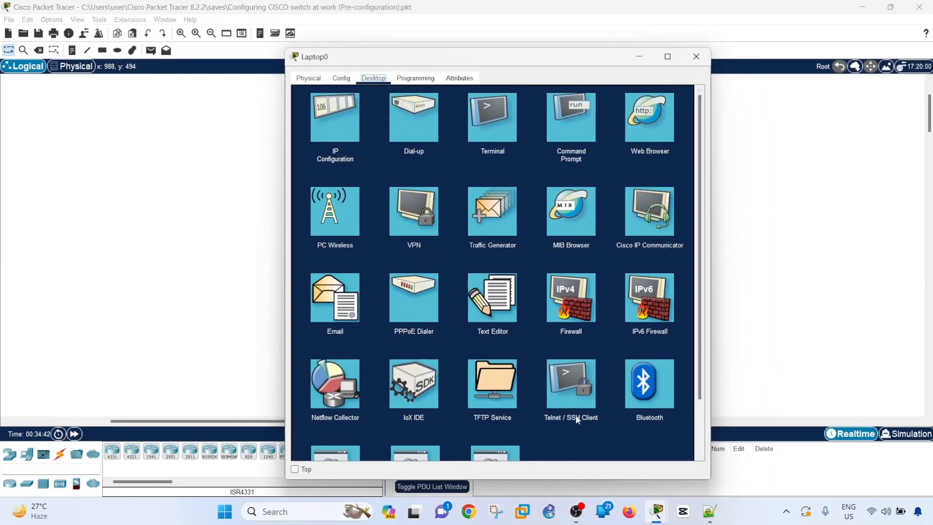
pyautogui.moveTo(569, 389)
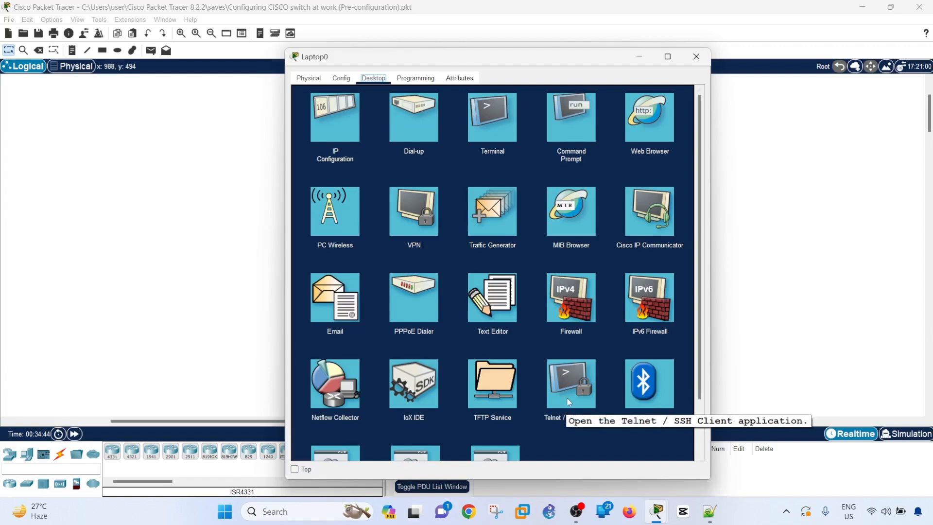
# - Launch the Telnet / SSH Client from Laptop0's Desktop
pyautogui.click(569, 382)
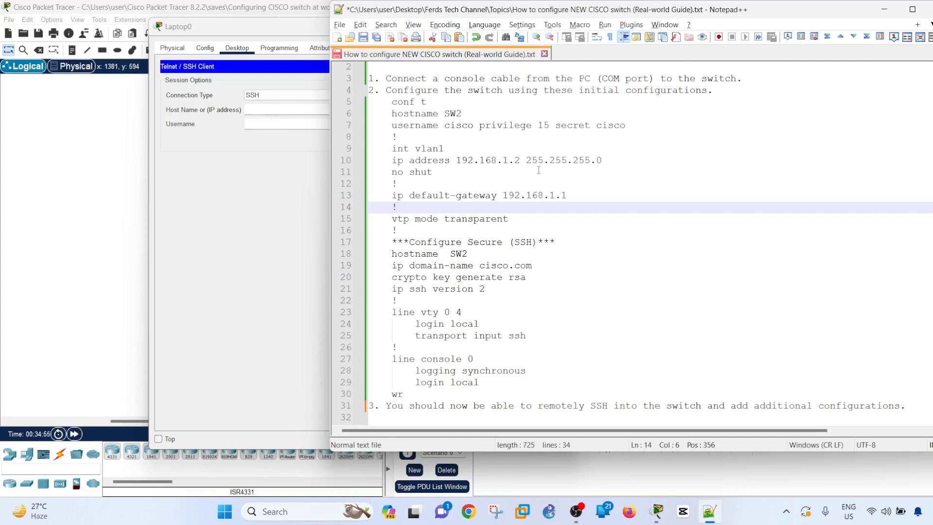
# - Connect over SSH to host 192.168.1.2 as user cisco
pyautogui.write('192.168.1.2')
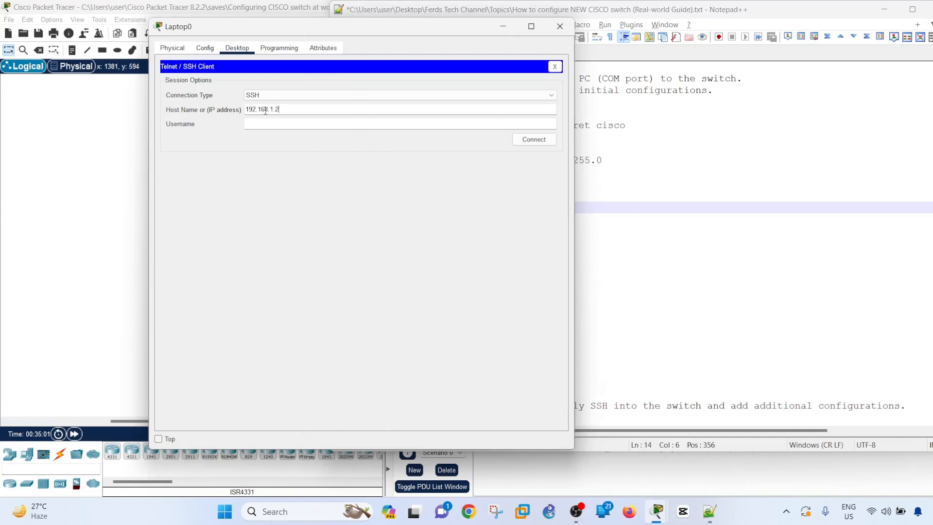
pyautogui.write('cisco')
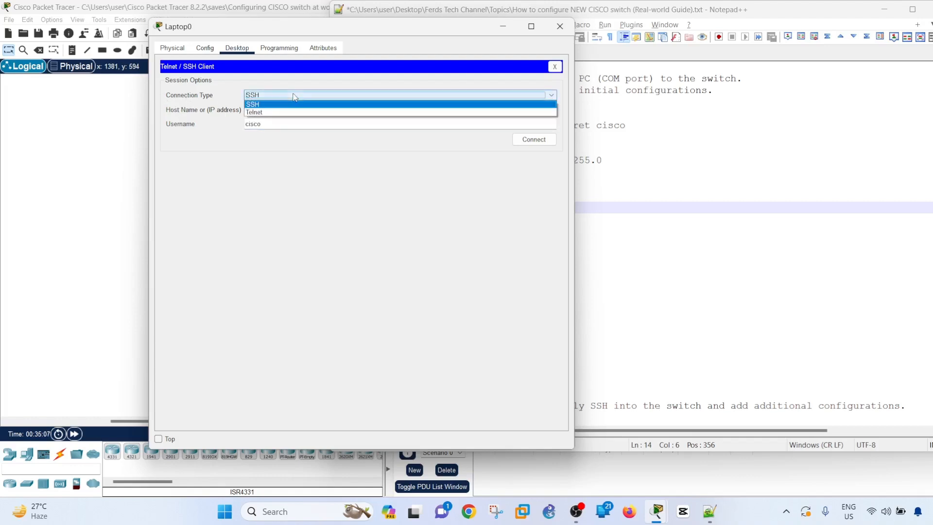
pyautogui.click(253, 104)
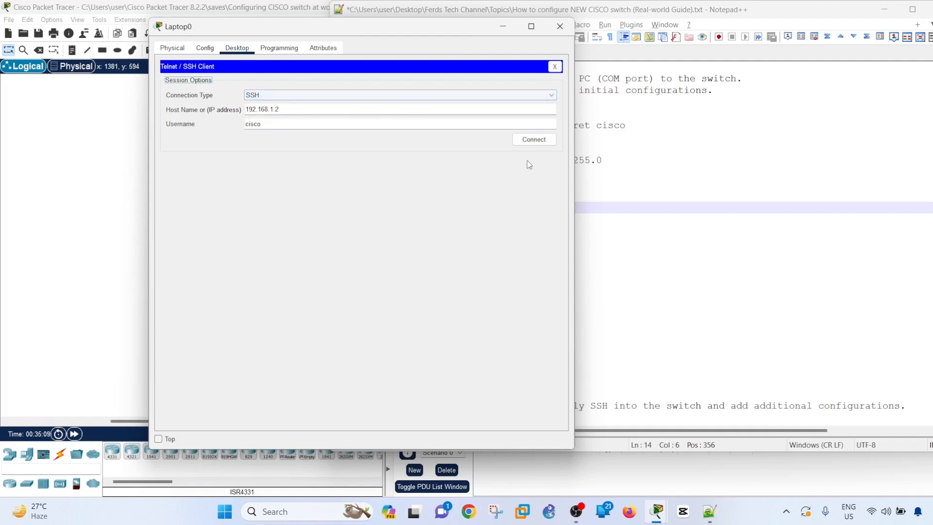
pyautogui.click(533, 139)
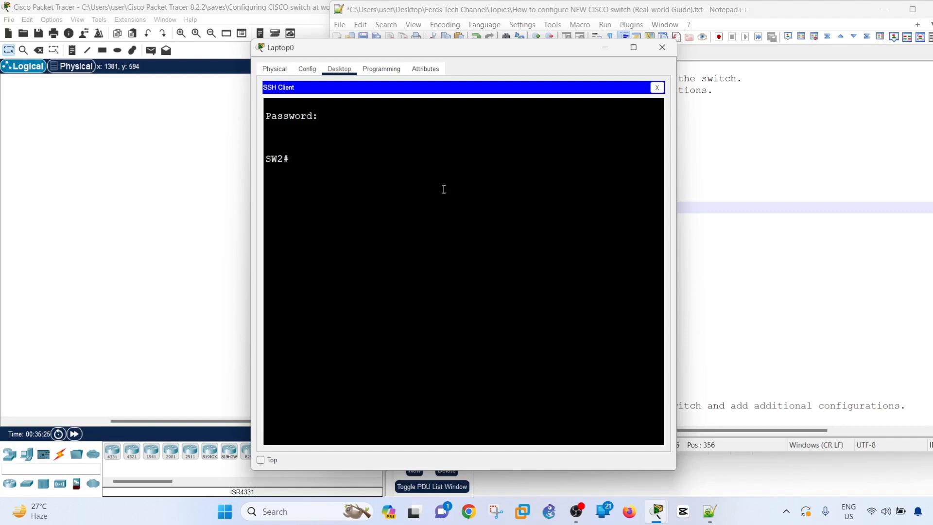
# - Reposition the Laptop0 window and enter 'show ip int br' in the SW2 SSH session
pyautogui.moveTo(280, 47); pyautogui.dragTo(277, 42)
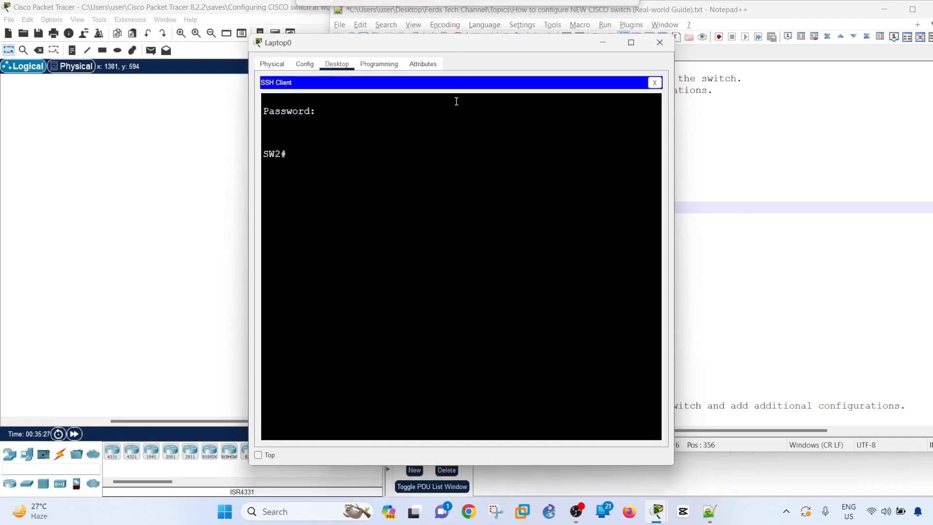
pyautogui.write('show ip itn br')
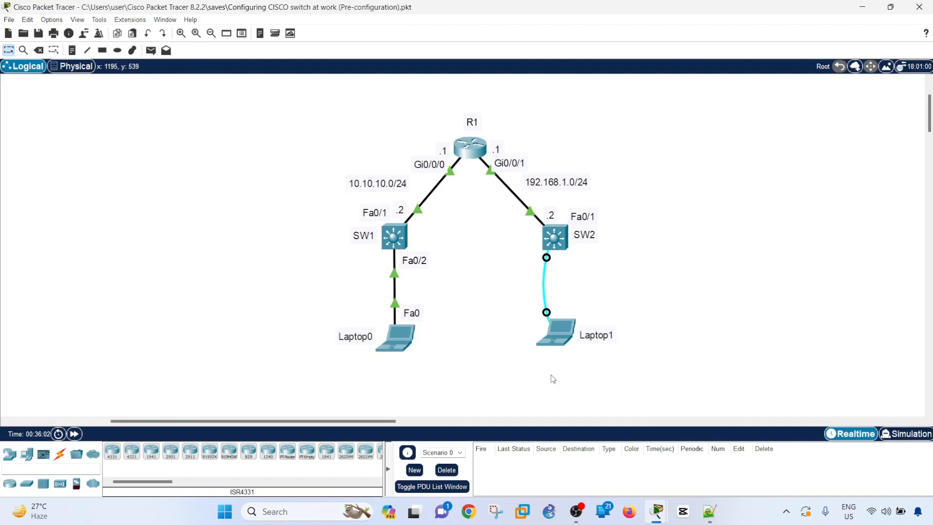
pyautogui.moveTo(493, 392)
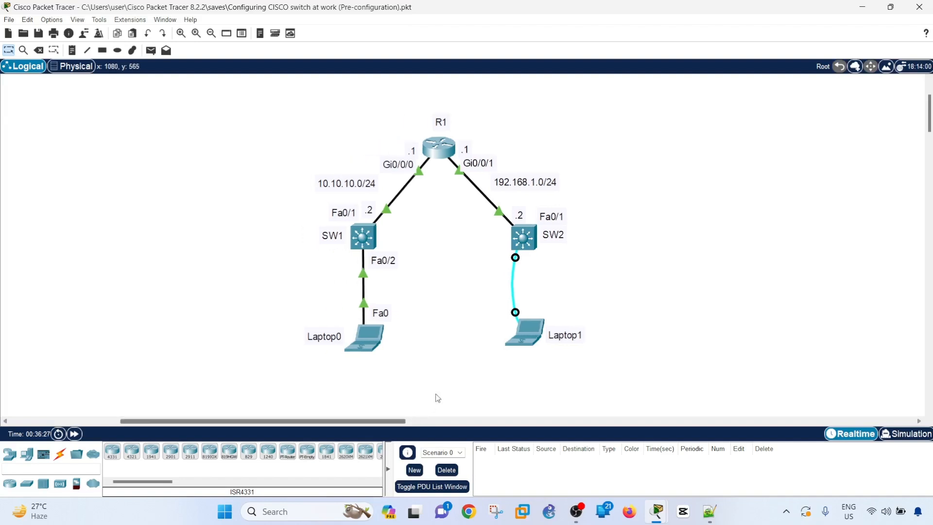
pyautogui.moveTo(440, 393)
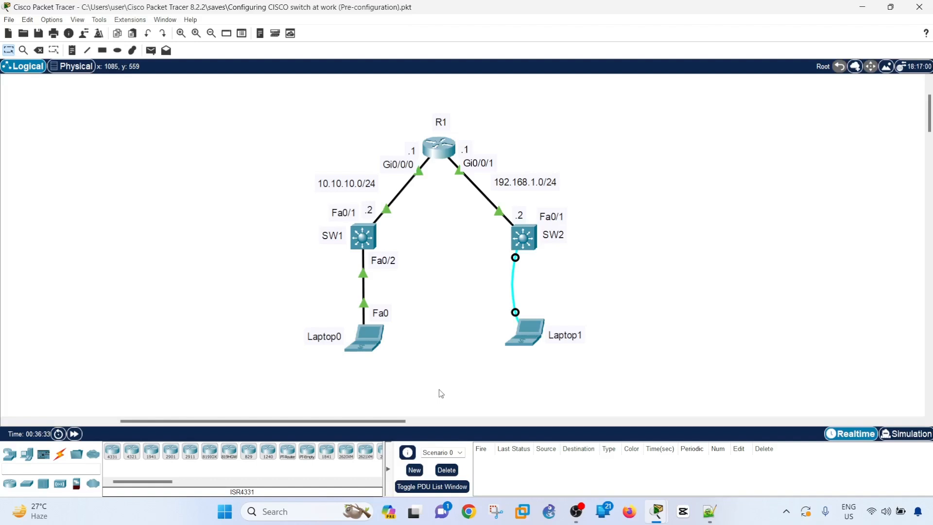
pyautogui.moveTo(540, 231)
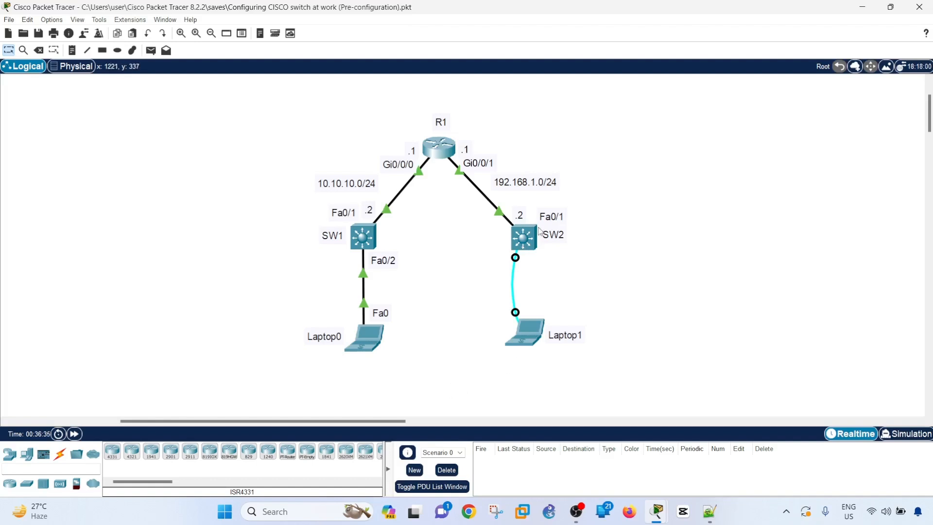
pyautogui.click(707, 511)
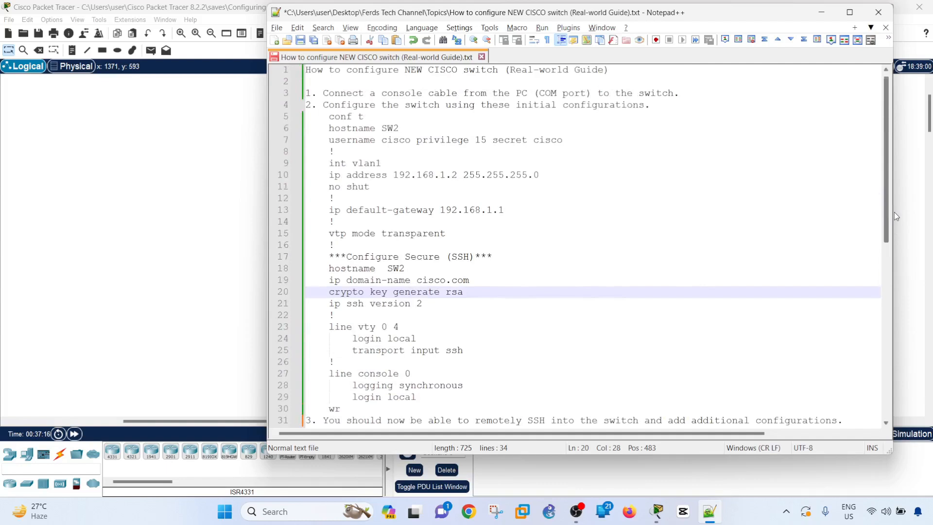
pyautogui.click(468, 280)
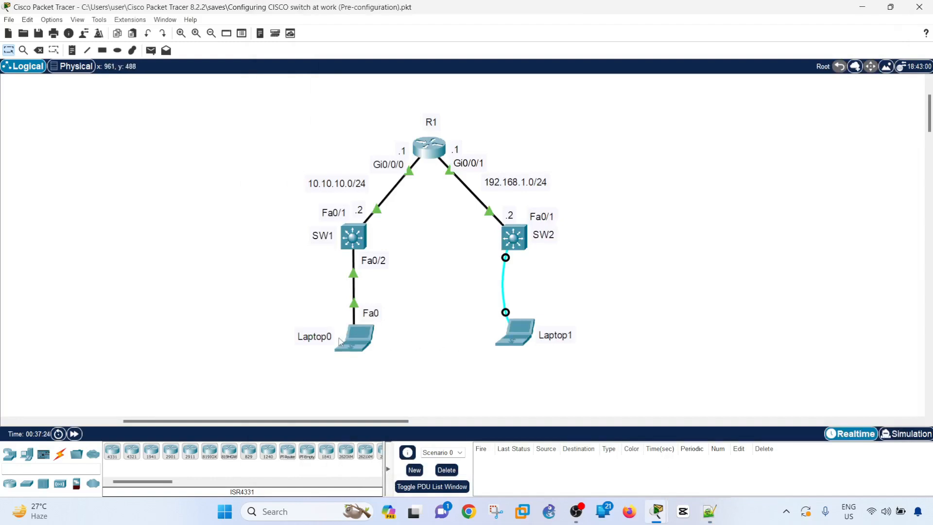
pyautogui.moveTo(514, 378)
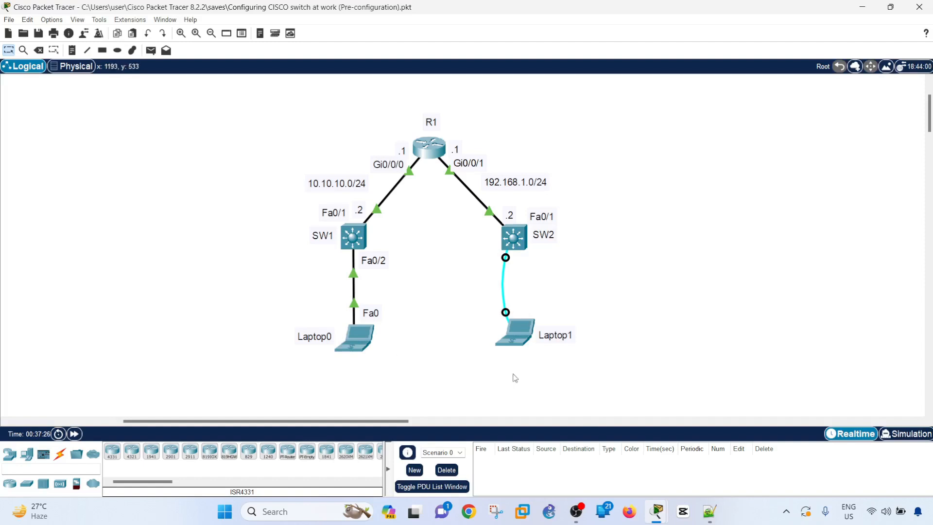
pyautogui.moveTo(425, 384)
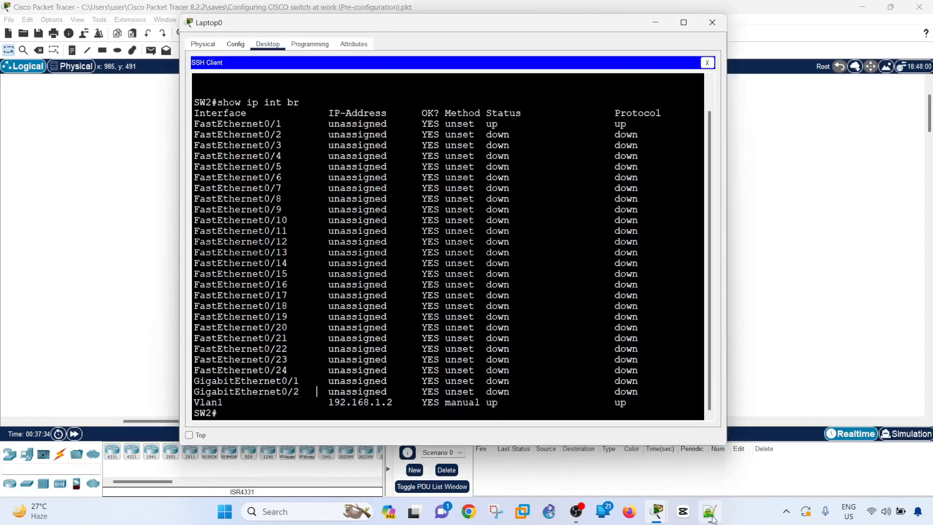
# - Check the switch configuration guide in Notepad++, then close Laptop0's SSH session window
pyautogui.click(708, 511)
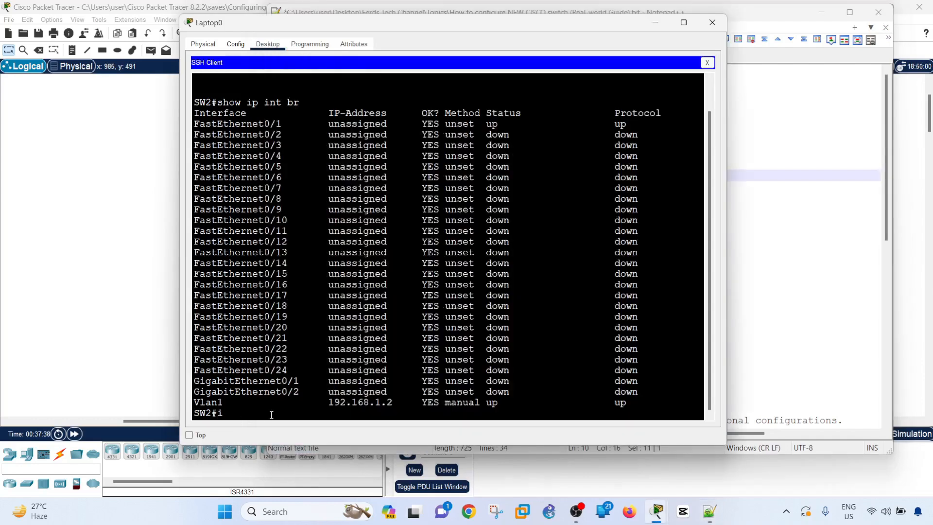
pyautogui.rightClick(321, 413)
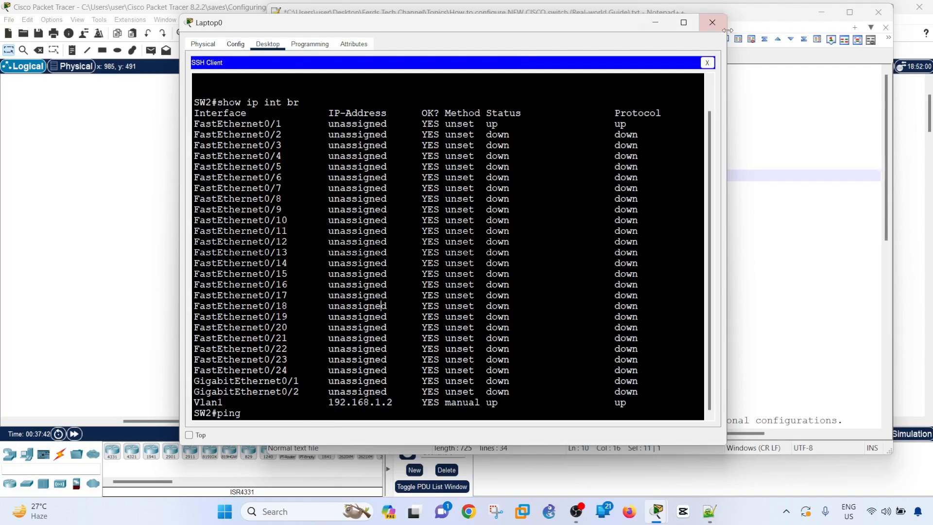
pyautogui.click(711, 22)
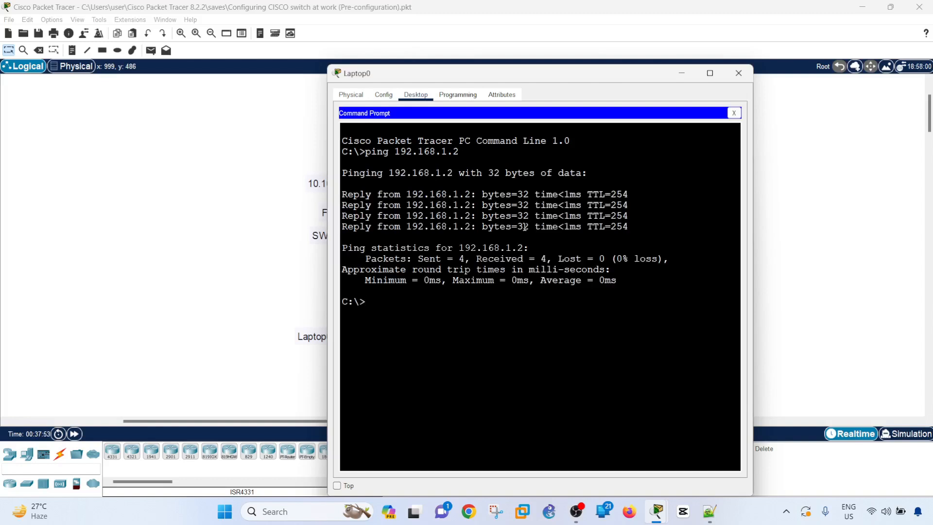
# - Close Laptop0's command prompt window after the successful ping to 192.168.1.2
pyautogui.click(738, 72)
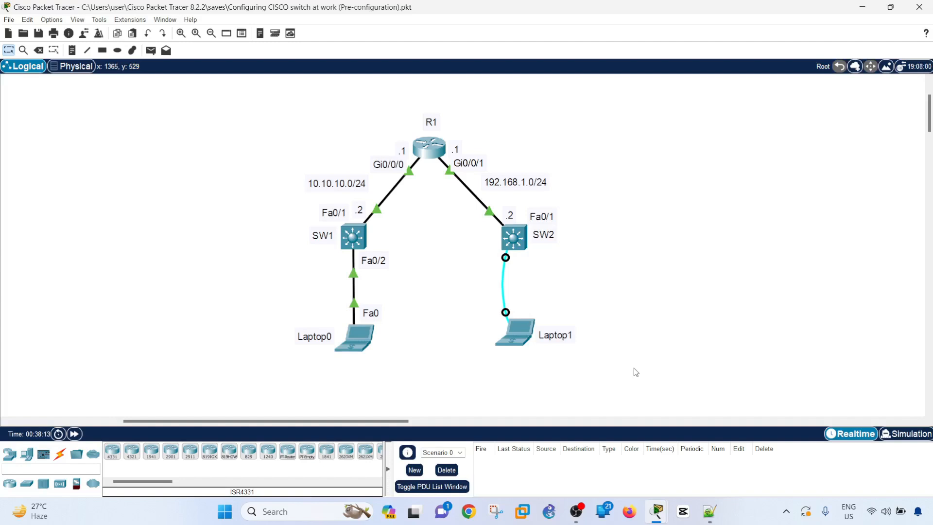
pyautogui.moveTo(568, 373)
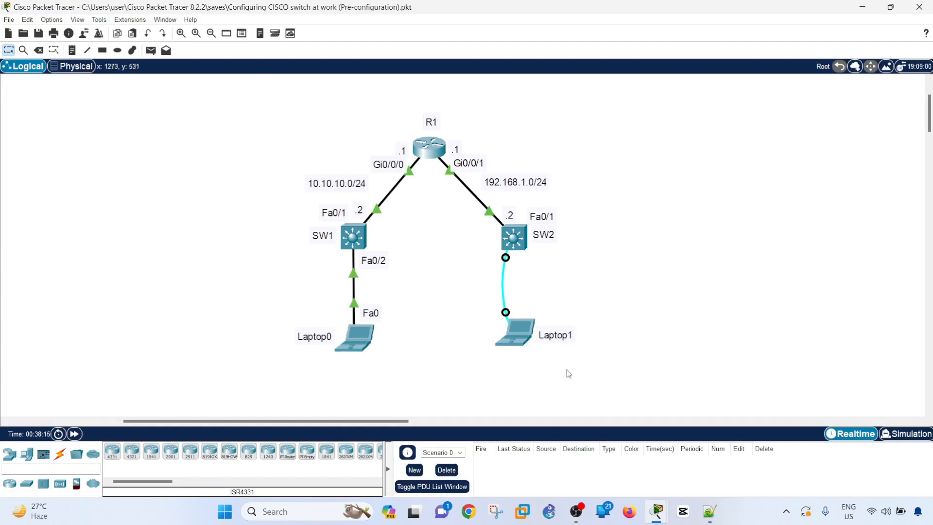